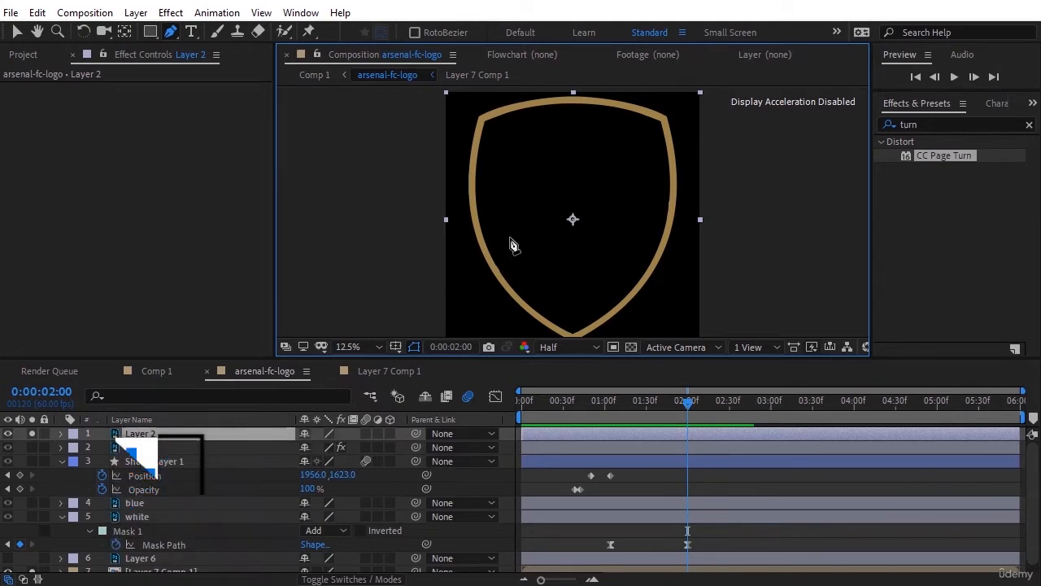
Keyframe the red fill's Scale from 100% at 2:00 down to 0% at about 2:57
{"action": "key", "text": "s"}
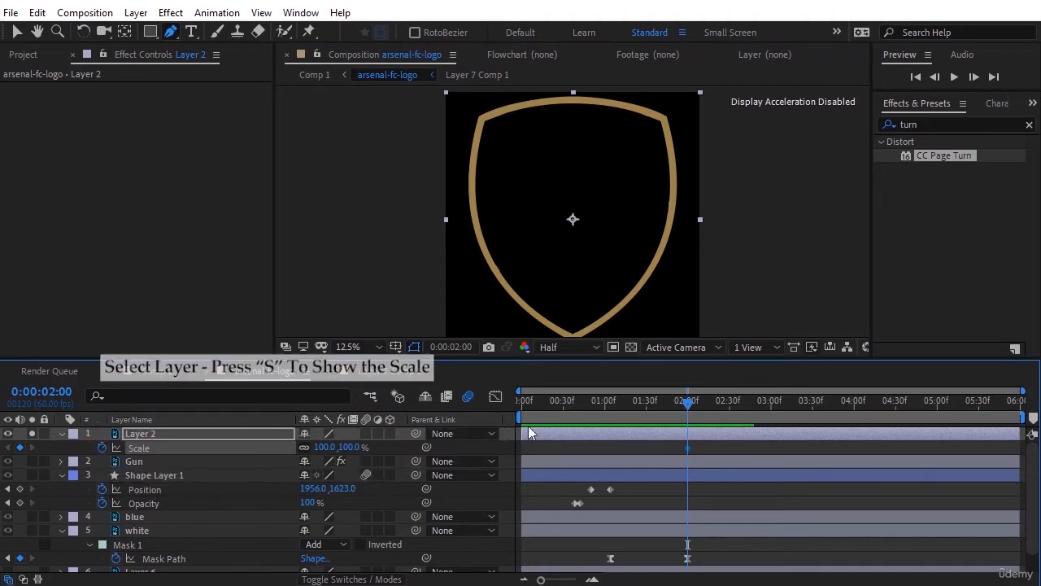
{"action": "left_click_drag", "start_coordinate": [686, 400], "coordinate": [756, 406]}
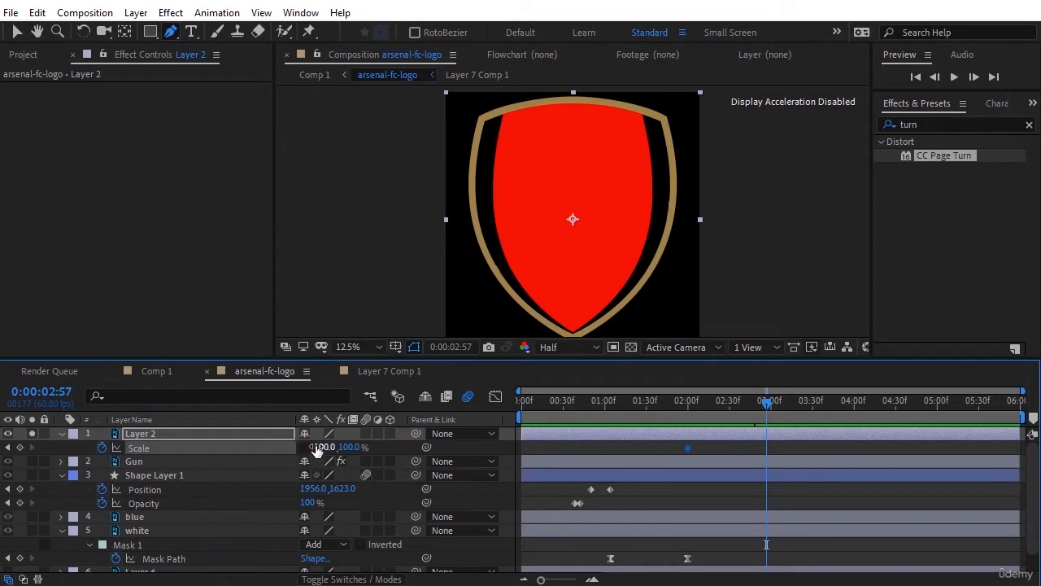
{"action": "double_click", "coordinate": [322, 446]}
{"action": "type", "text": "0"}
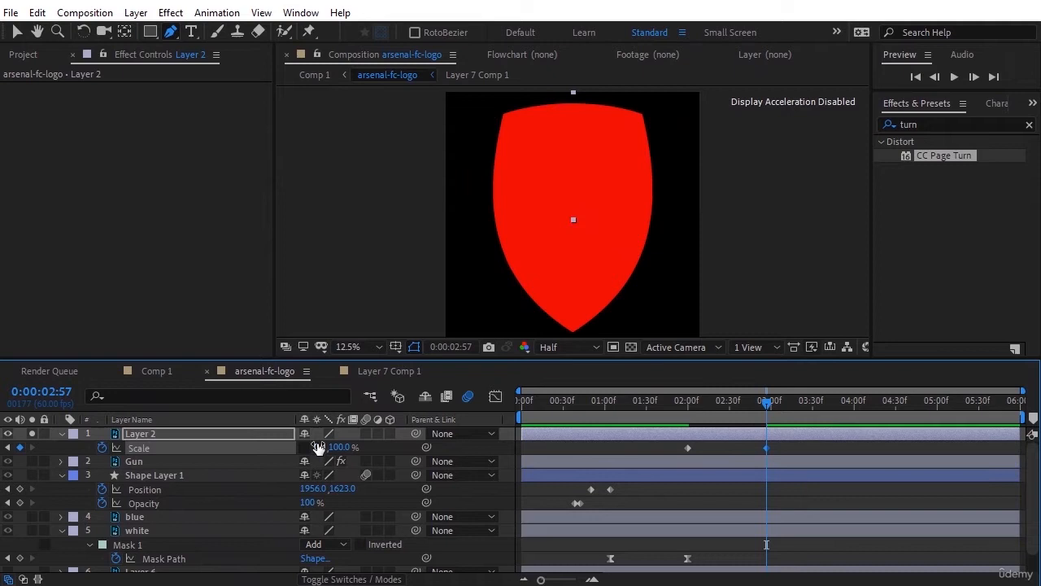
{"action": "left_click", "coordinate": [716, 400]}
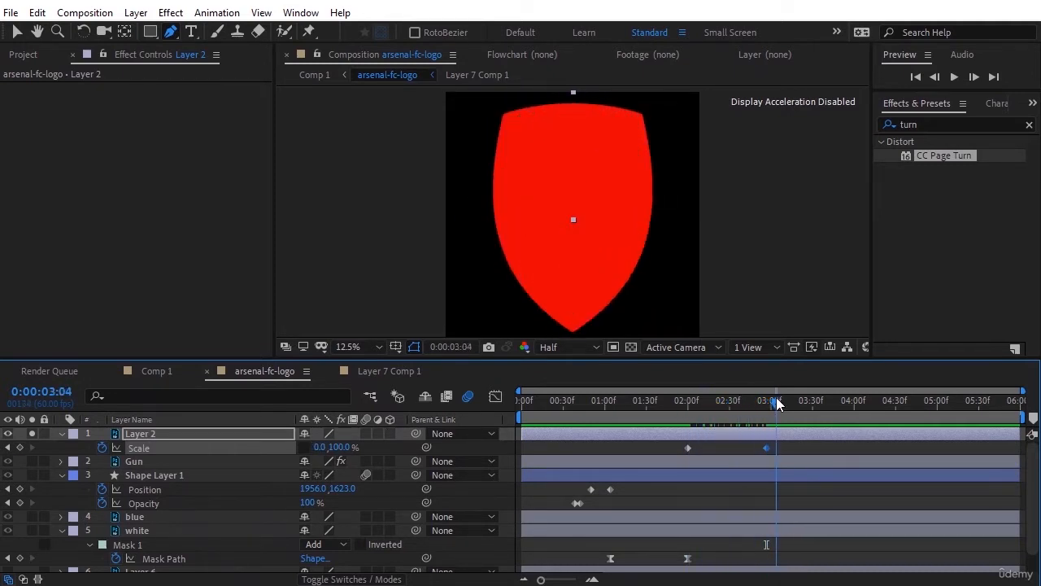
Scrub the timeline to preview the red fill shrinking animation
{"action": "left_click", "coordinate": [707, 400]}
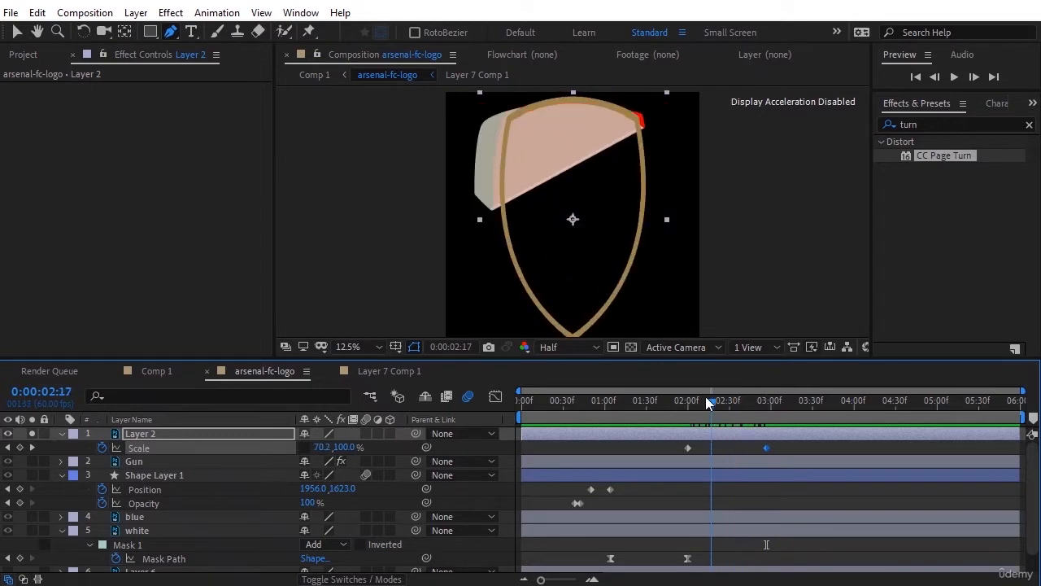
{"action": "left_click_drag", "start_coordinate": [708, 400], "coordinate": [706, 400]}
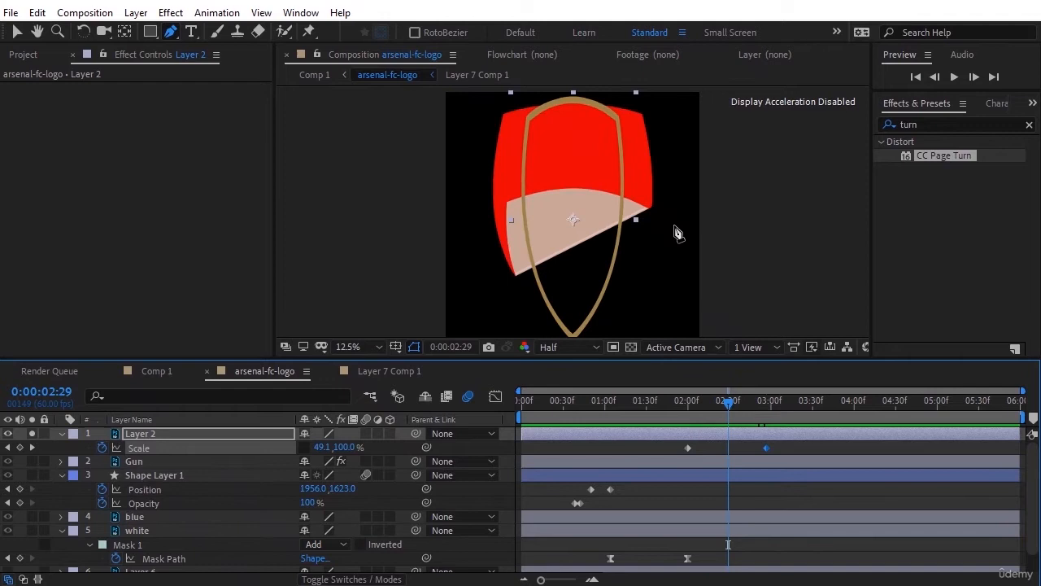
{"action": "left_click", "coordinate": [692, 407]}
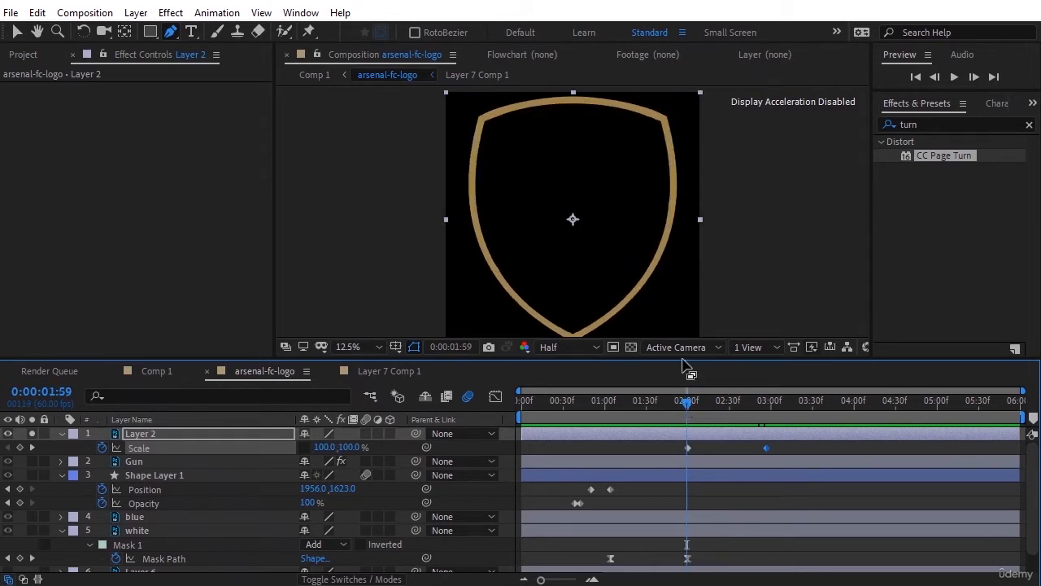
{"action": "mouse_move", "coordinate": [549, 127]}
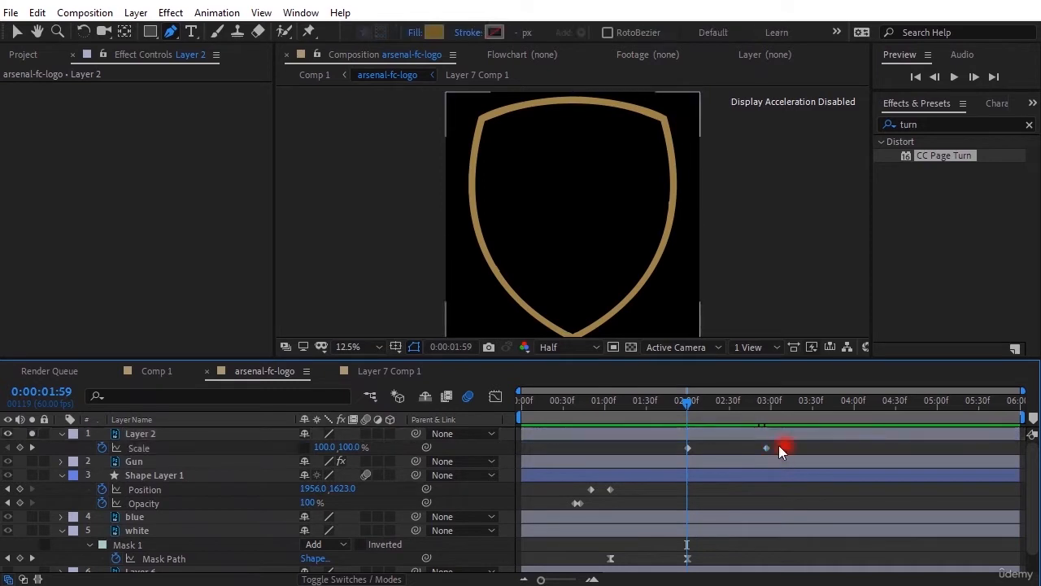
Select the red fill's scale keyframes to clear them back to a fixed 100%
{"action": "left_click", "coordinate": [140, 432]}
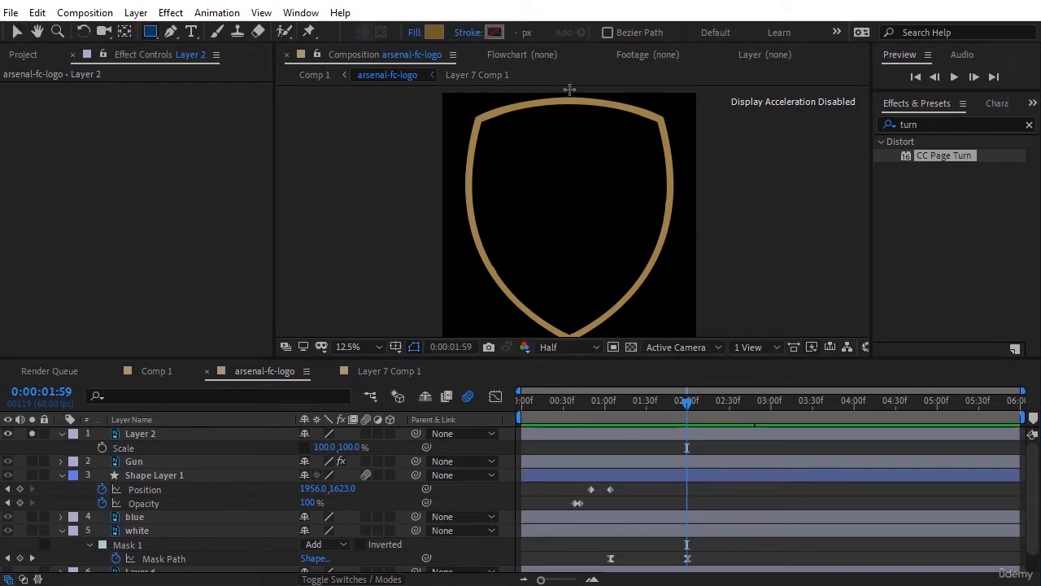
{"action": "mouse_move", "coordinate": [400, 343]}
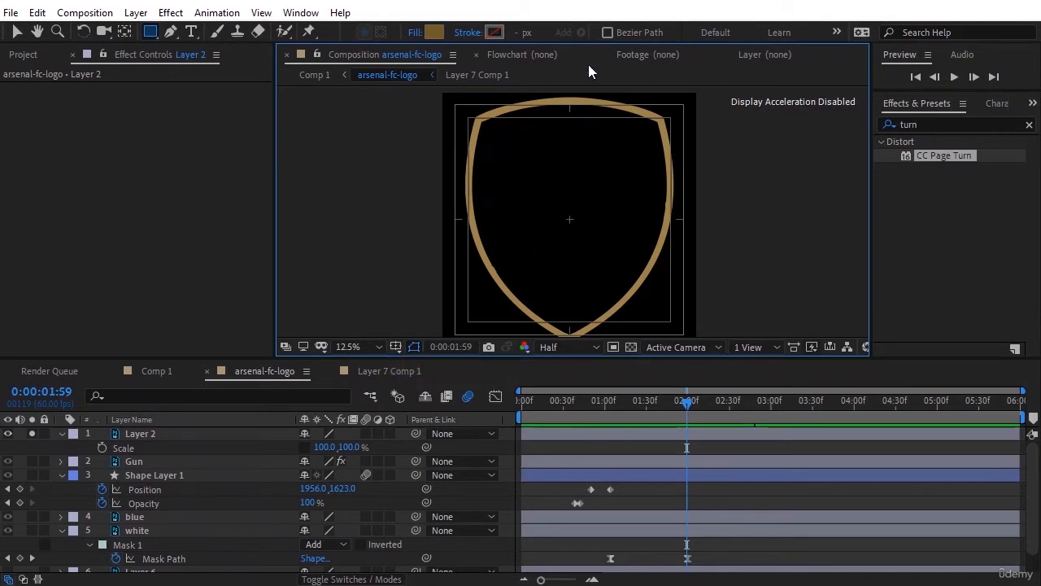
{"action": "mouse_move", "coordinate": [577, 91]}
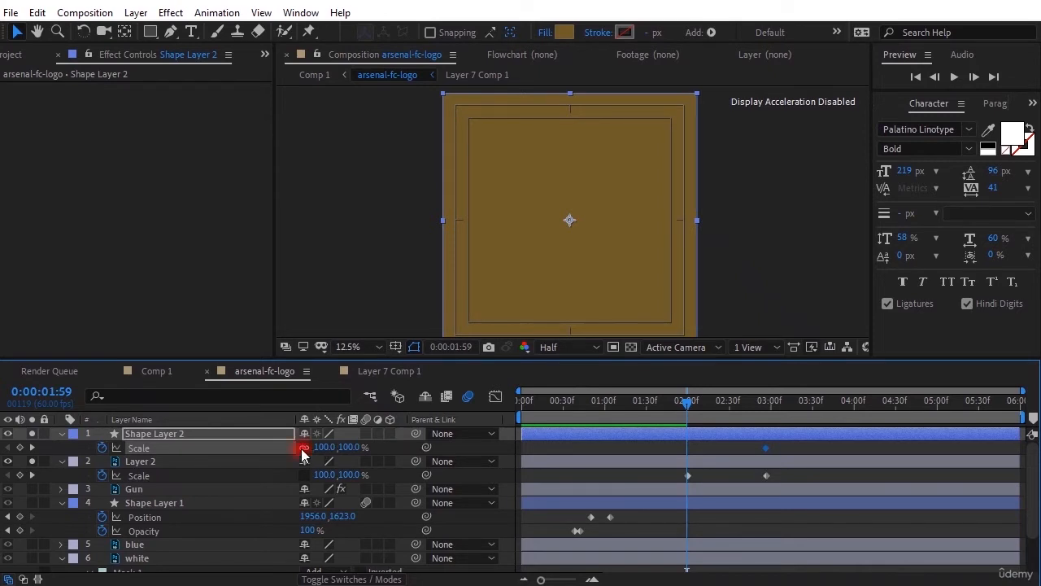
Set Layer 2's track matte to Alpha Matte "Shape Layer 2" so red shows only inside the rectangle
{"action": "double_click", "coordinate": [327, 446]}
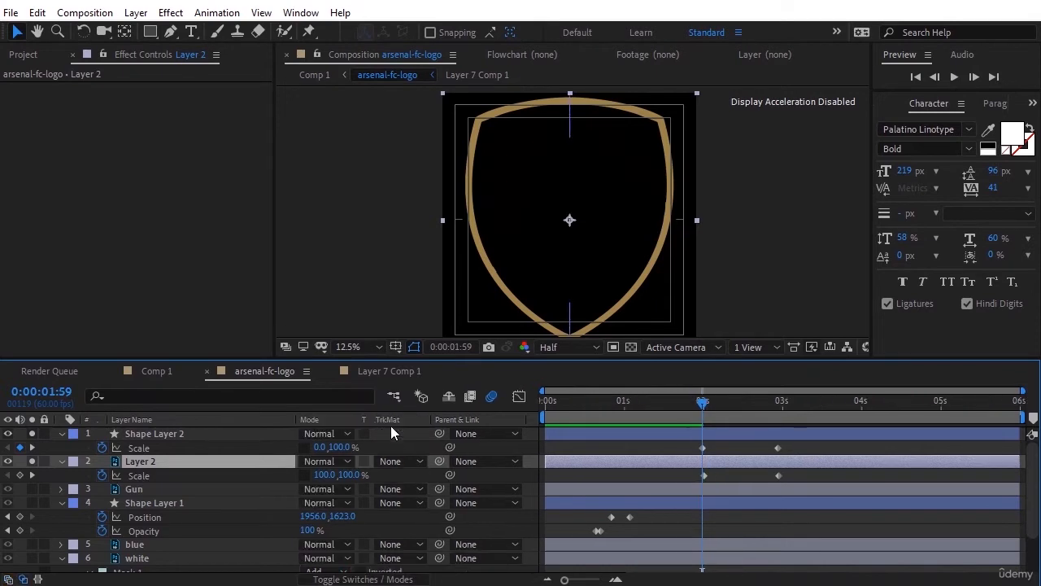
{"action": "left_click", "coordinate": [398, 462]}
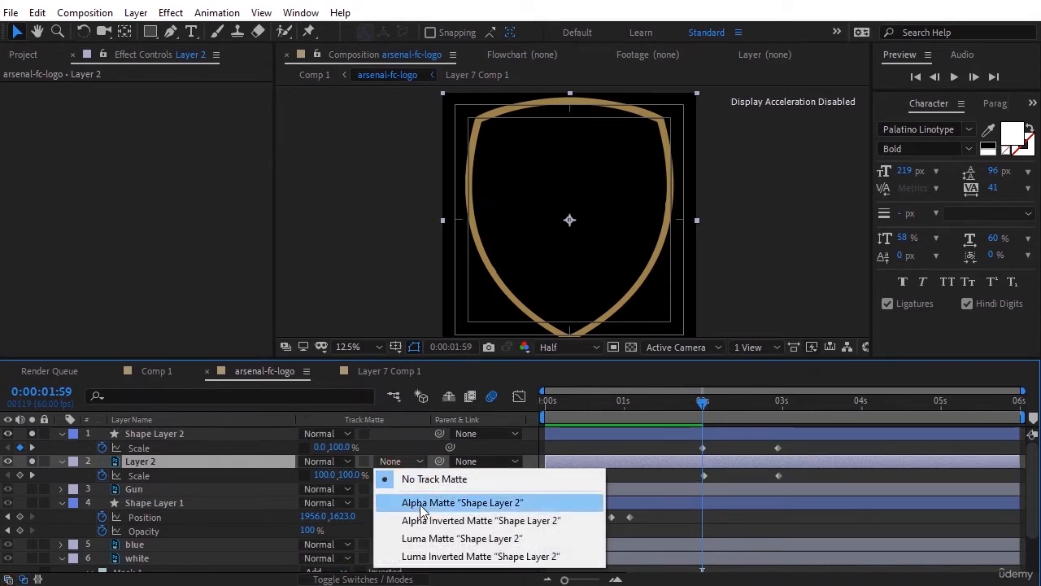
{"action": "left_click", "coordinate": [462, 501]}
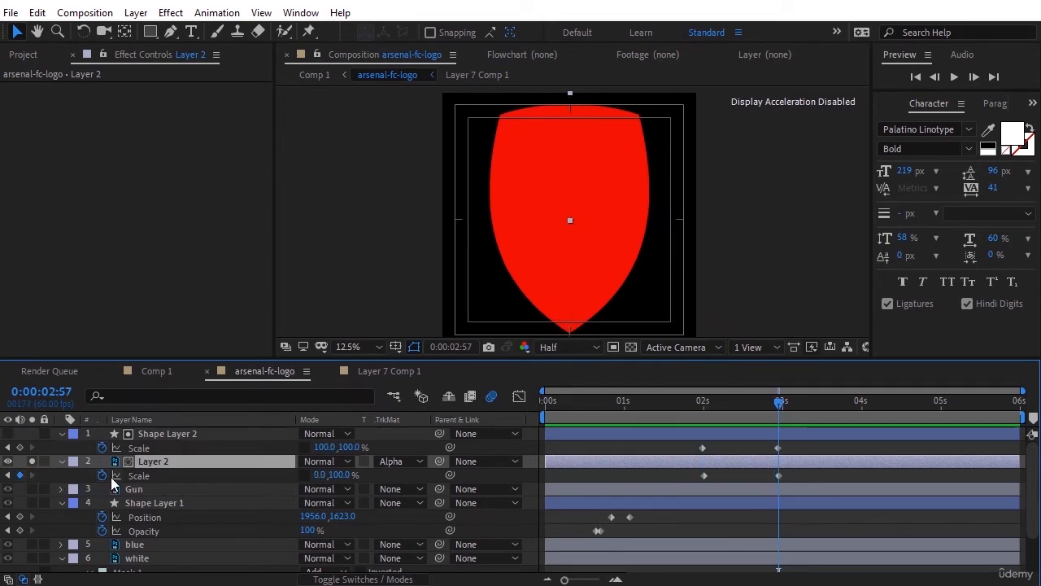
{"action": "mouse_move", "coordinate": [13, 485]}
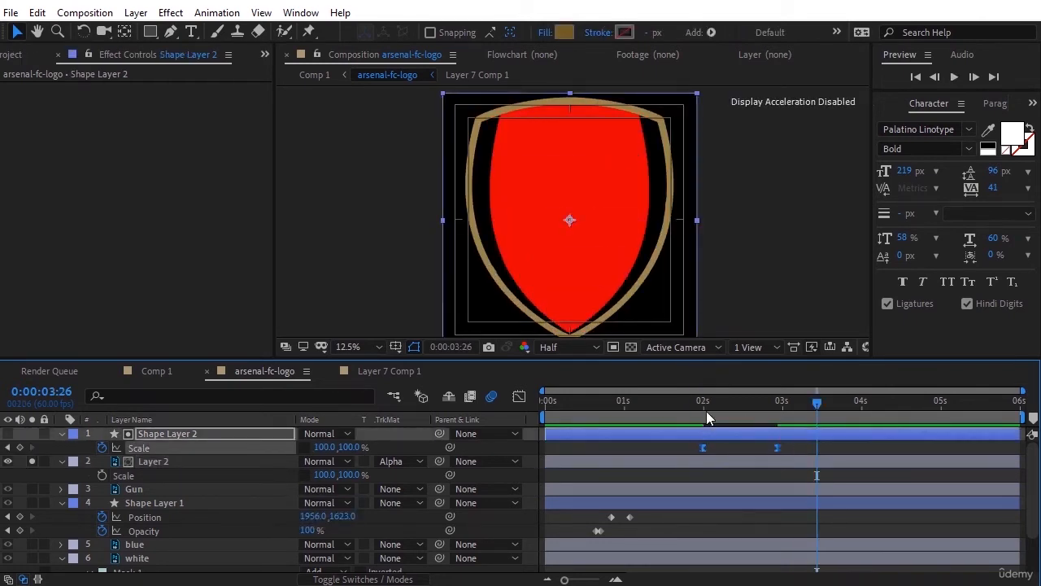
Scrub through the matted red fill reveal around three seconds, then bring up Layer 6's options
{"action": "left_click_drag", "start_coordinate": [816, 410], "coordinate": [701, 410]}
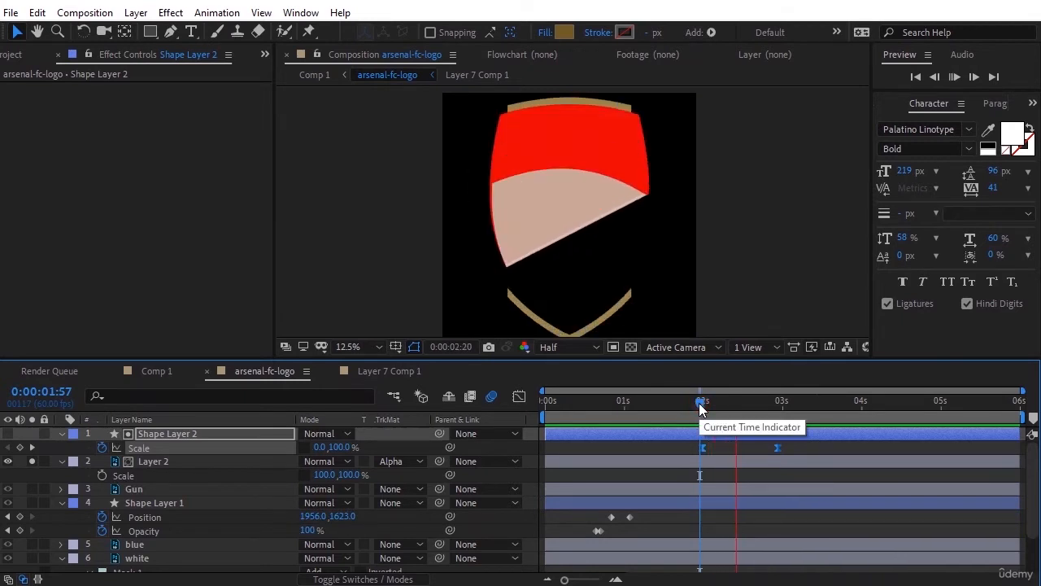
{"action": "left_click_drag", "start_coordinate": [703, 400], "coordinate": [827, 400]}
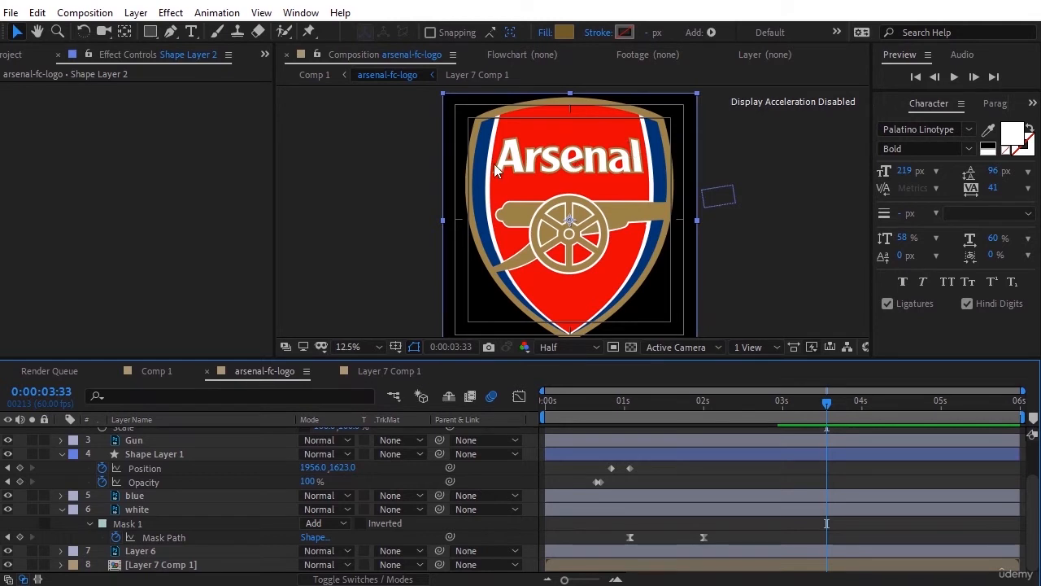
{"action": "mouse_move", "coordinate": [670, 210]}
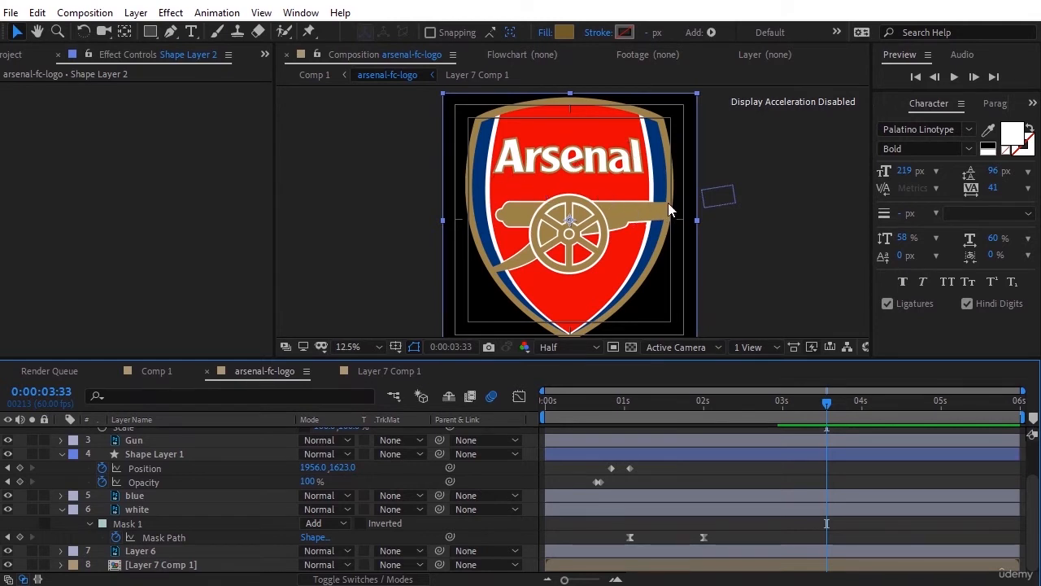
{"action": "mouse_move", "coordinate": [521, 214]}
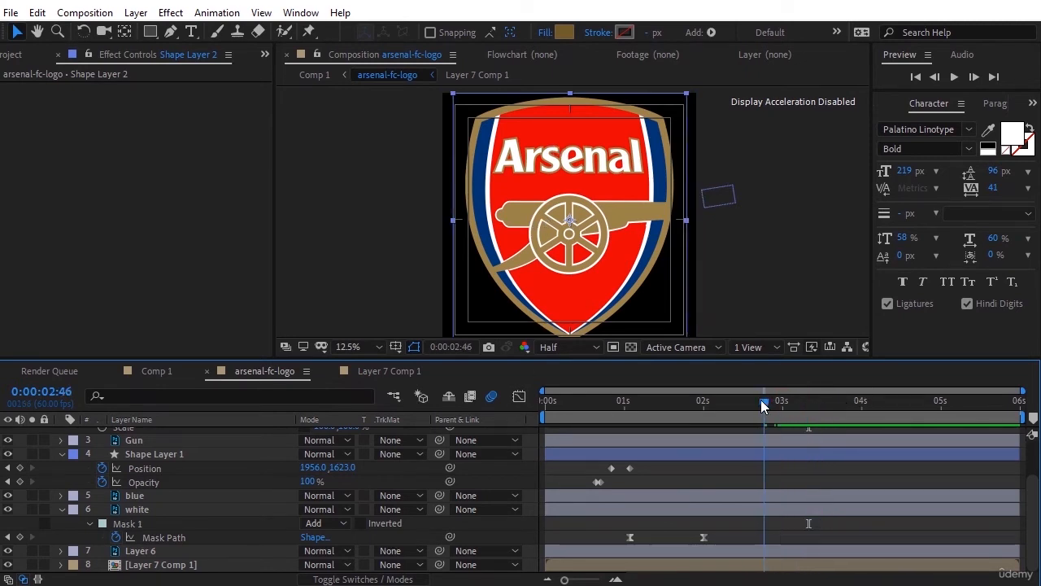
{"action": "left_click_drag", "start_coordinate": [761, 400], "coordinate": [794, 400]}
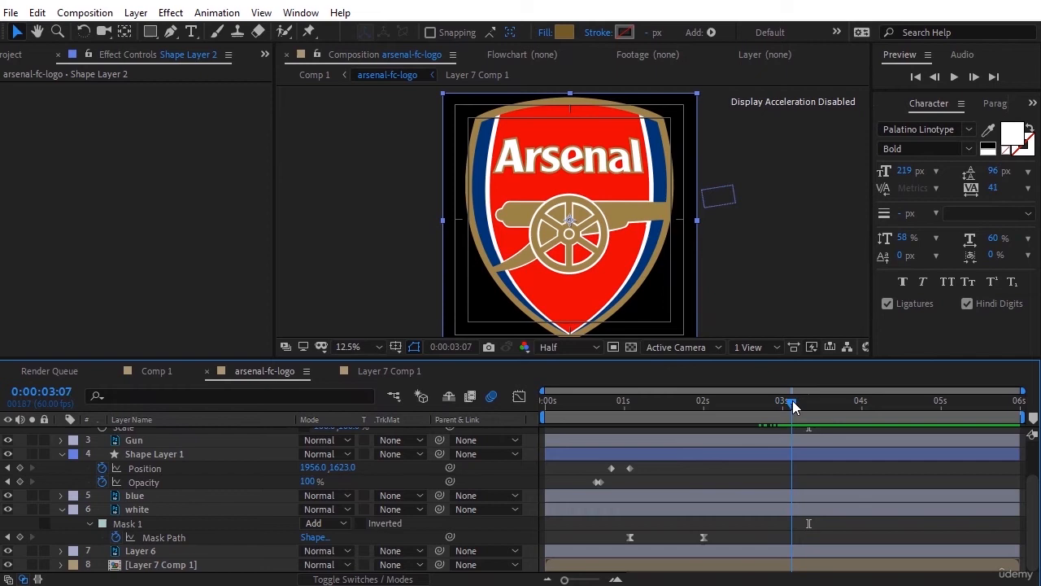
{"action": "left_click_drag", "start_coordinate": [794, 405], "coordinate": [768, 405]}
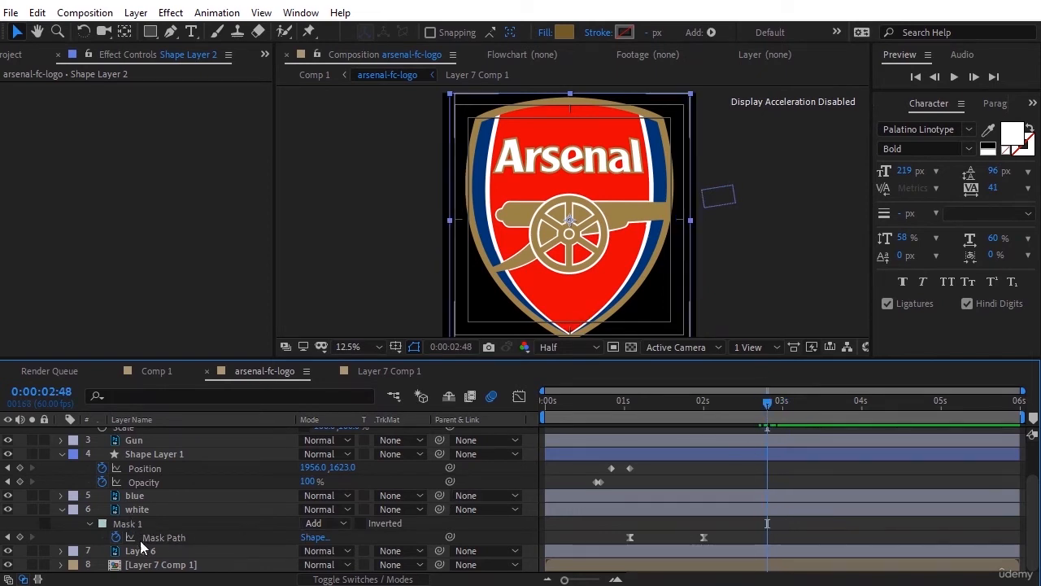
{"action": "right_click", "coordinate": [143, 550]}
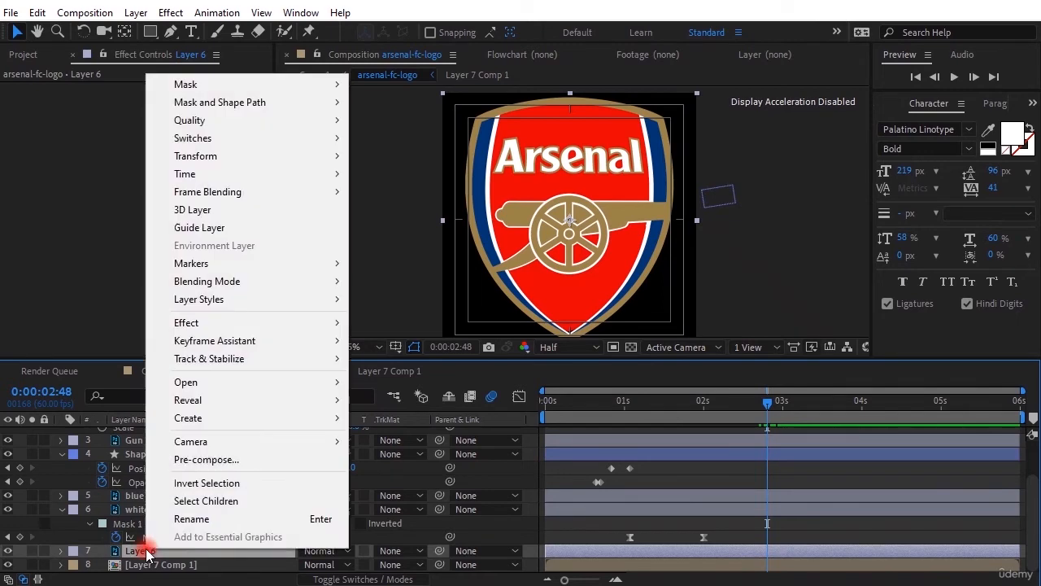
Rename the text layer to 'name', reveal Opacity, and retime its fade-in keyframe to 2:48
{"action": "left_click", "coordinate": [192, 517]}
{"action": "type", "text": "name"}
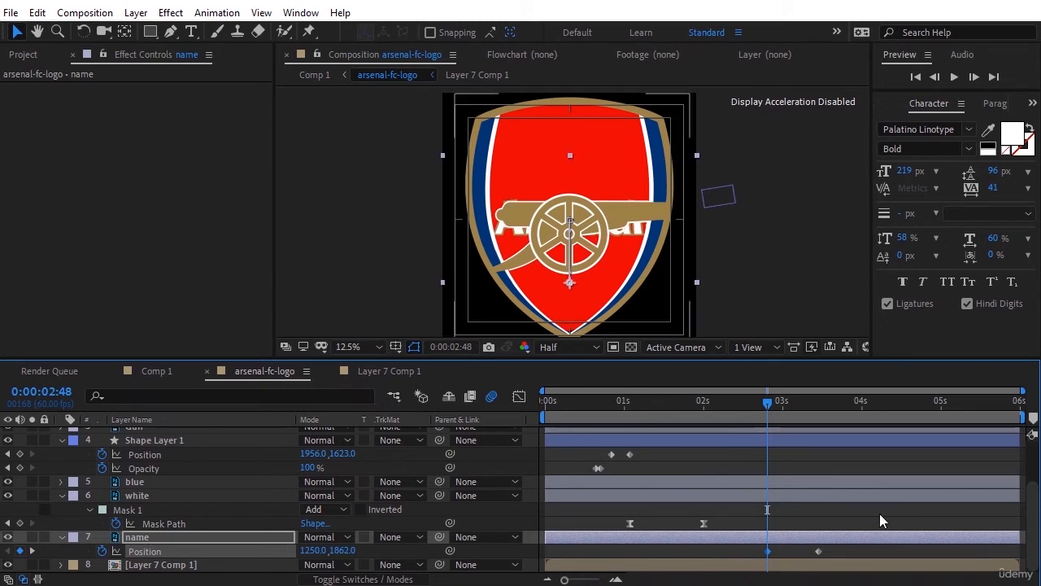
{"action": "key", "text": "t"}
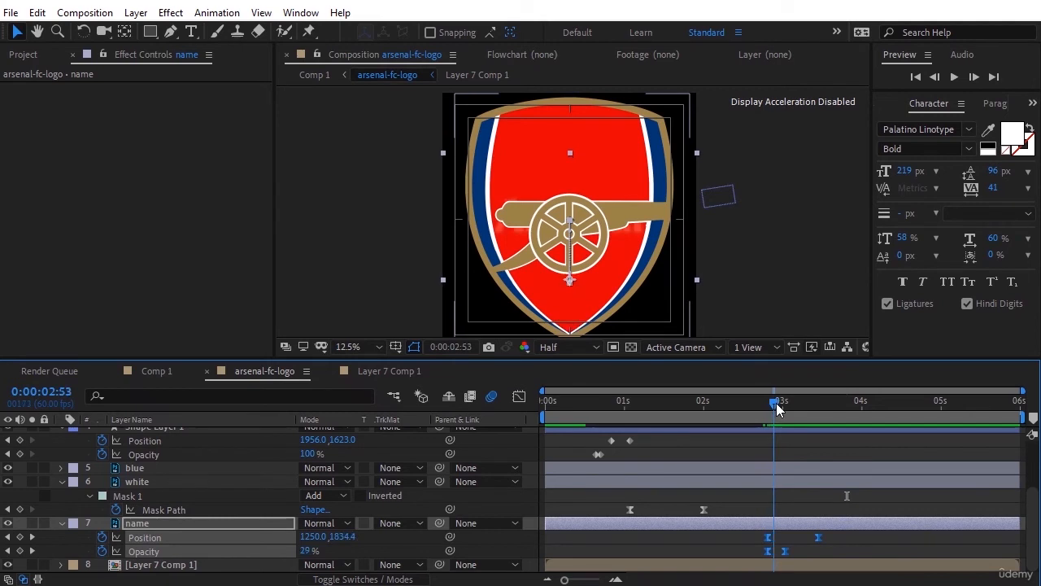
{"action": "left_click_drag", "start_coordinate": [773, 400], "coordinate": [781, 400]}
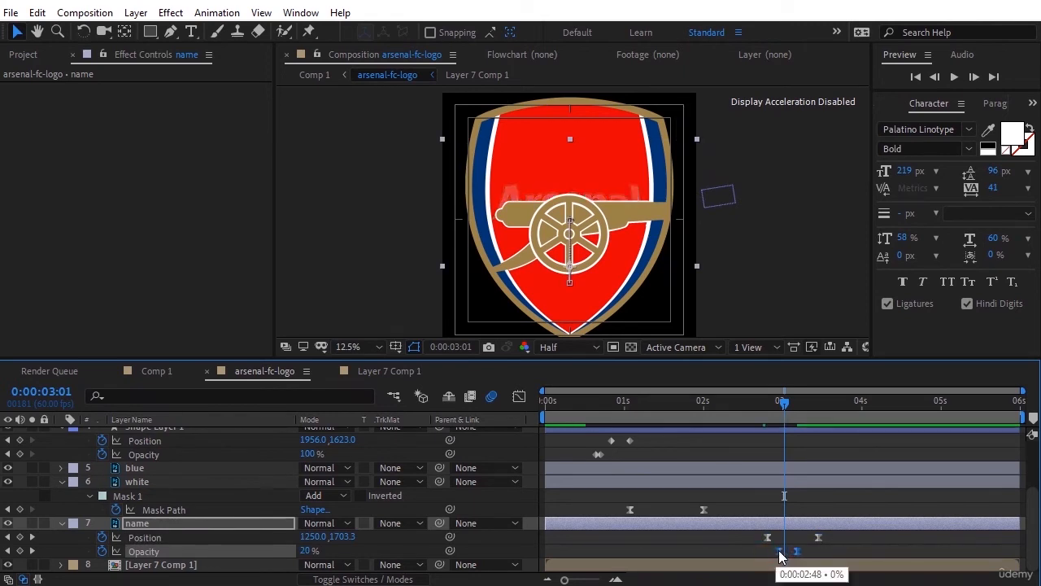
{"action": "left_click_drag", "start_coordinate": [784, 400], "coordinate": [765, 400]}
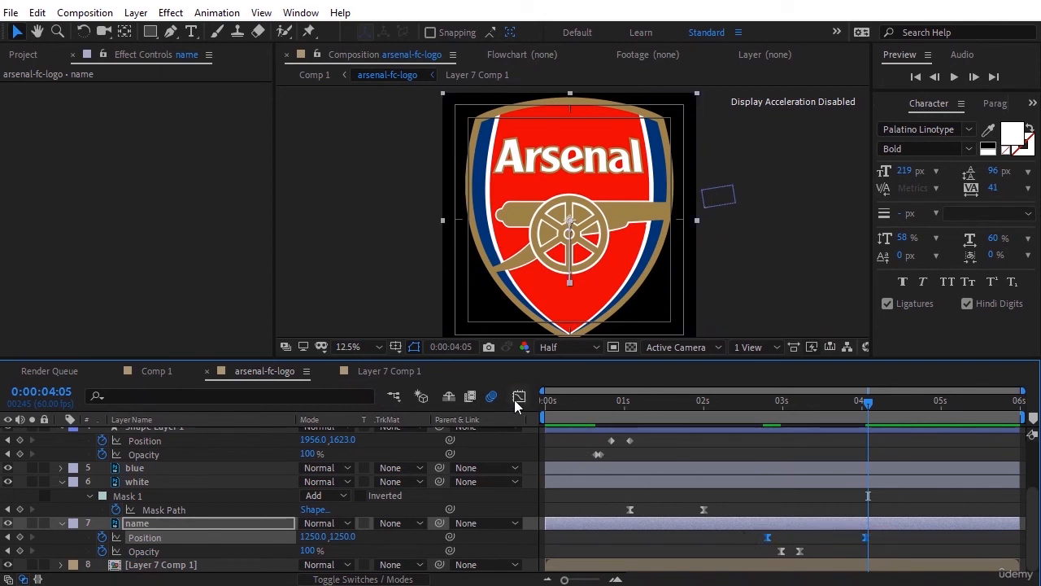
Ease the text's position speed curve in the Graph Editor, then switch to Comp 1
{"action": "left_click", "coordinate": [519, 397]}
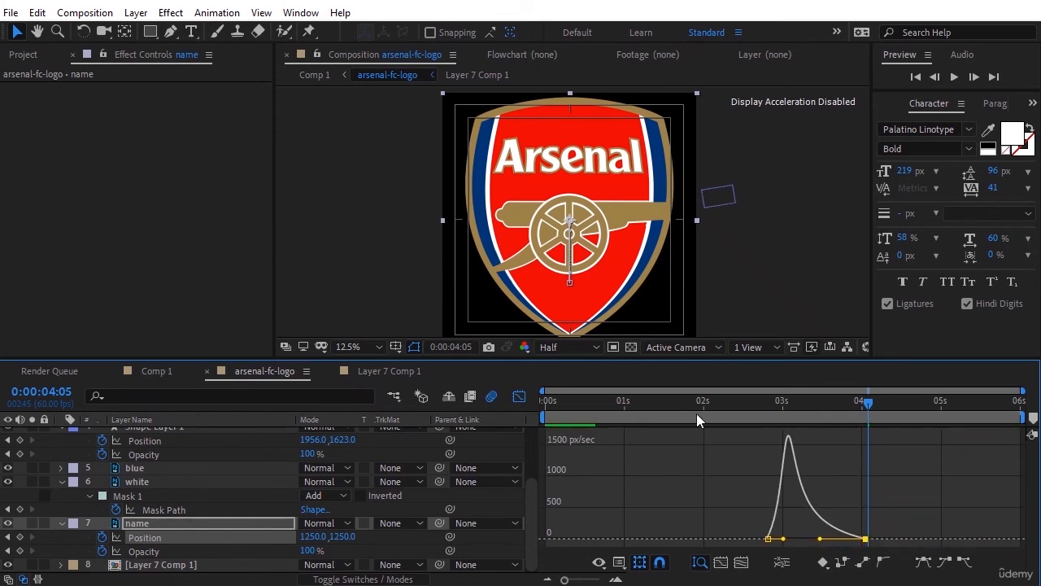
{"action": "left_click", "coordinate": [781, 410]}
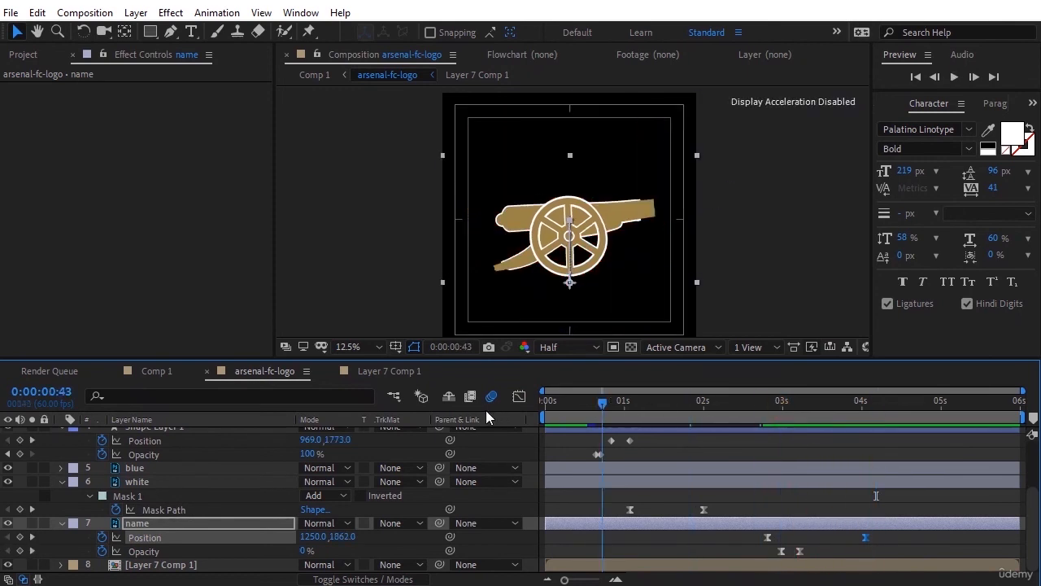
{"action": "left_click", "coordinate": [156, 371]}
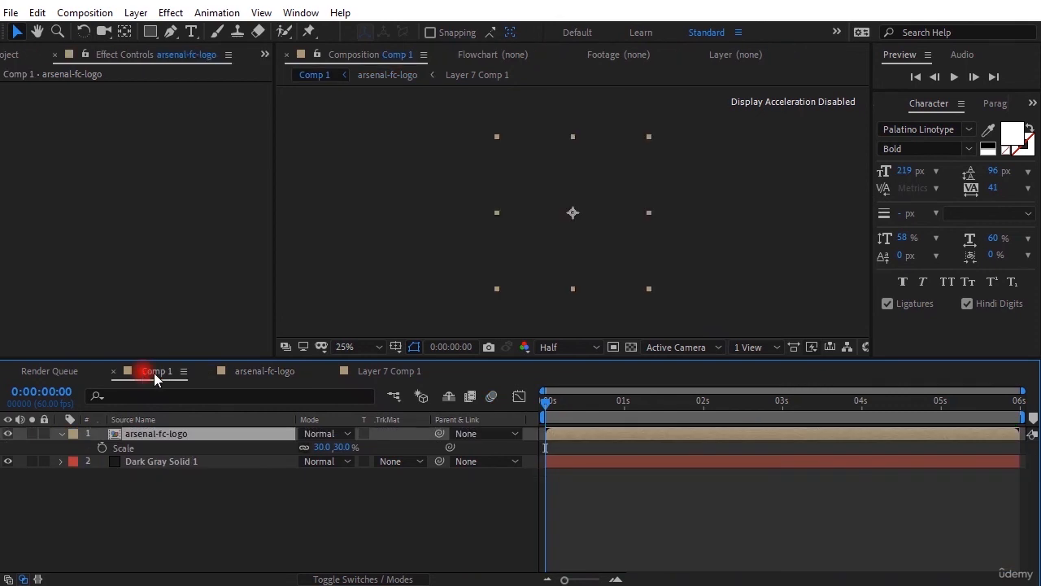